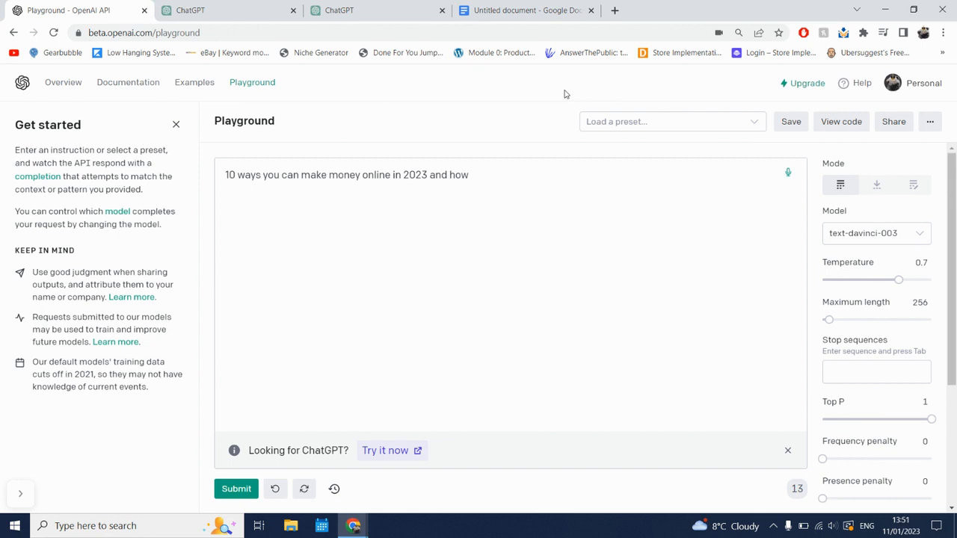
Place the cursor at the end of the '10 ways you can make money online in 2023 and how' prompt
click(407, 197)
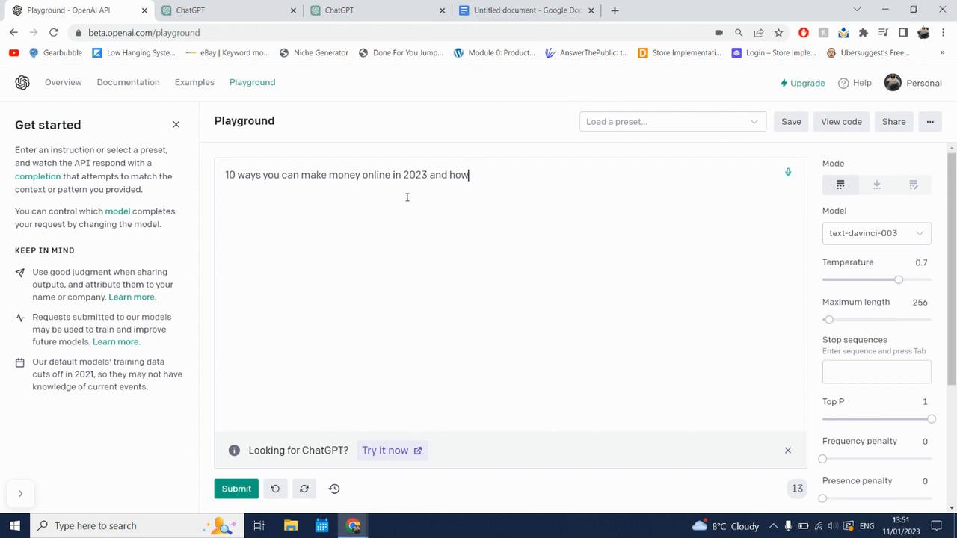
mouse_move(340, 204)
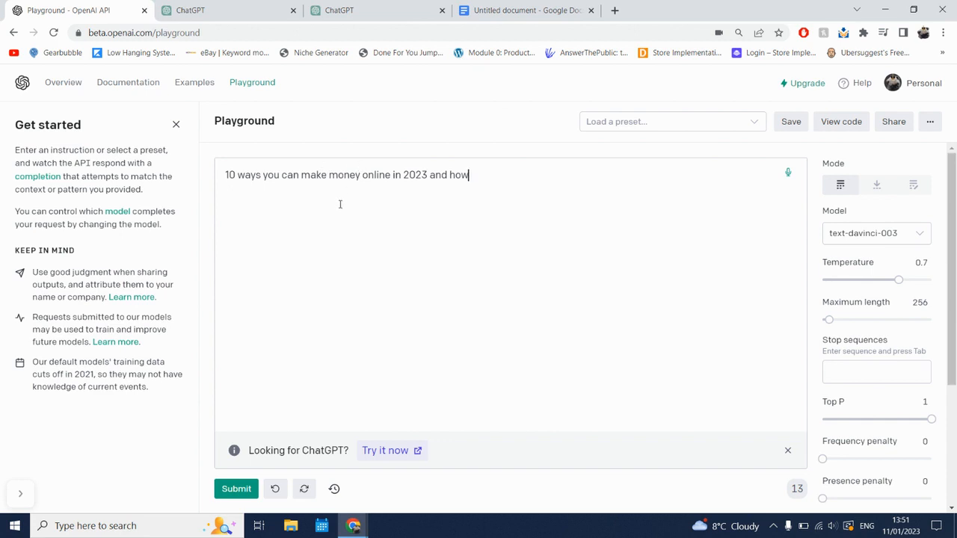
mouse_move(325, 195)
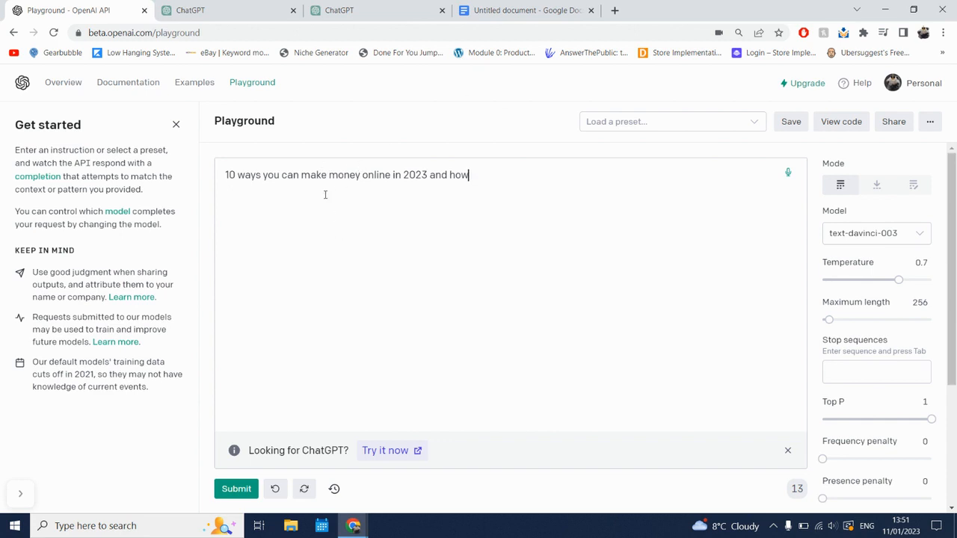
mouse_move(437, 165)
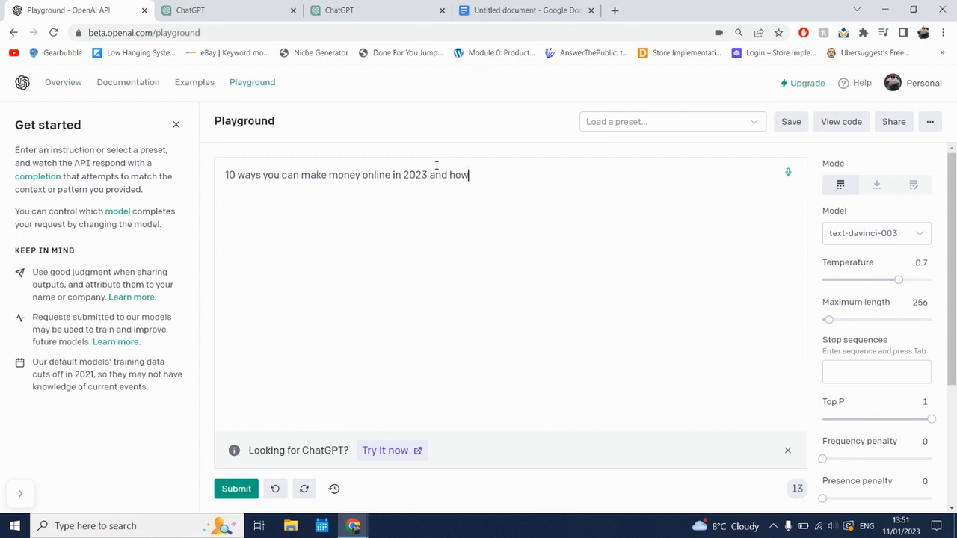
mouse_move(64, 85)
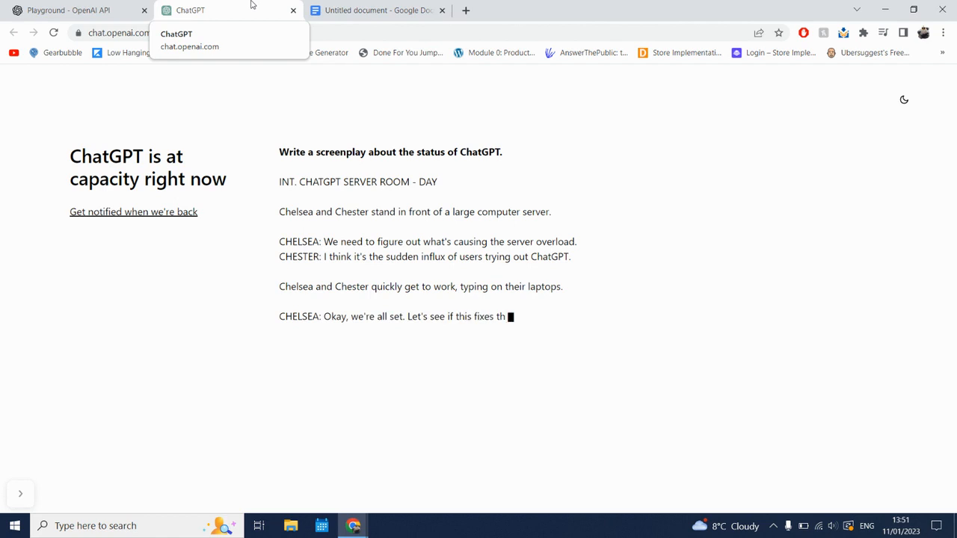
Return to the Playground - OpenAI API tab holding the unsent prompt
click(74, 13)
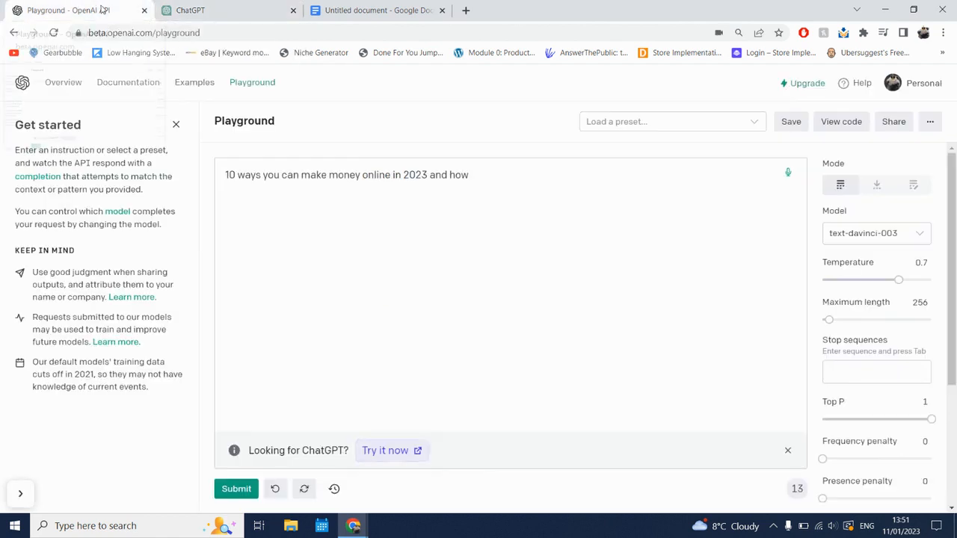
mouse_move(466, 206)
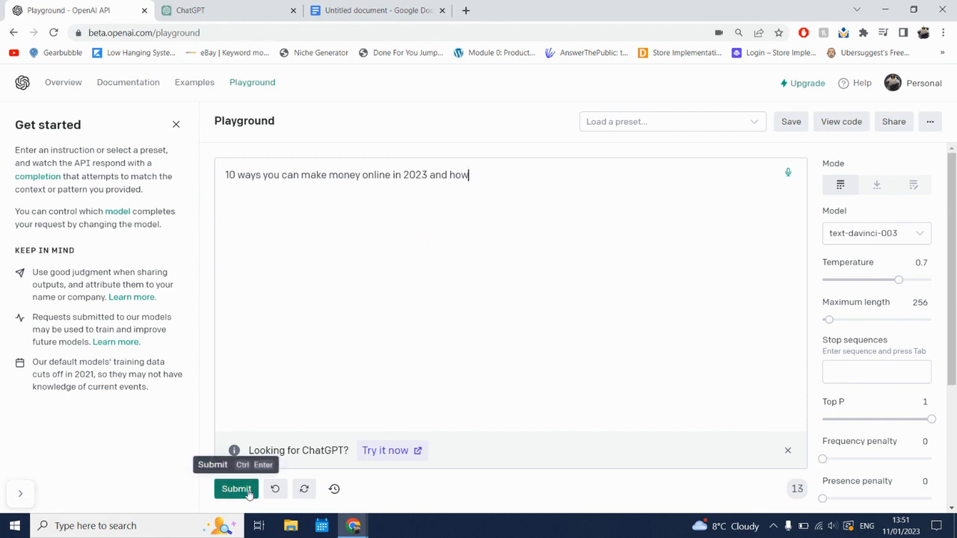
Submit the money-online prompt and resubmit to continue the cut-off ten-item list
click(235, 489)
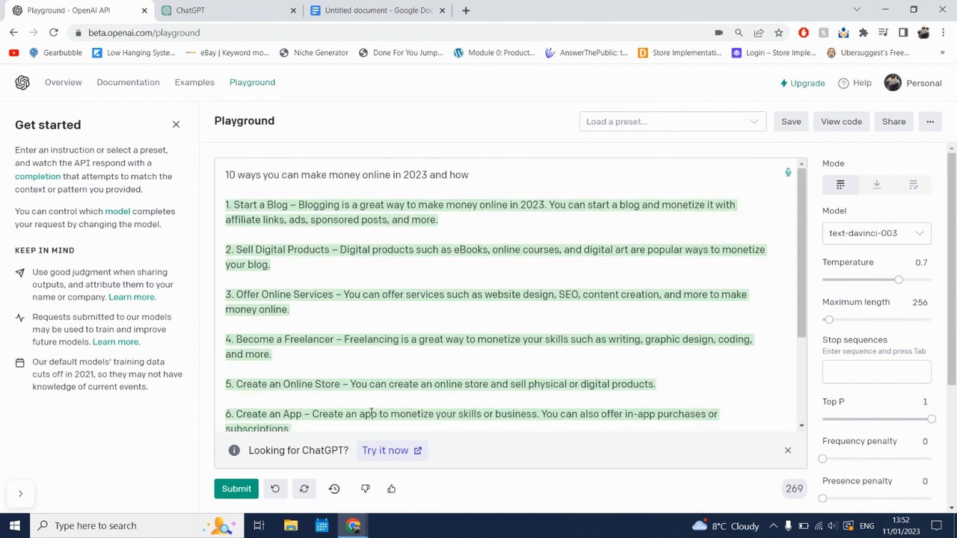
click(235, 489)
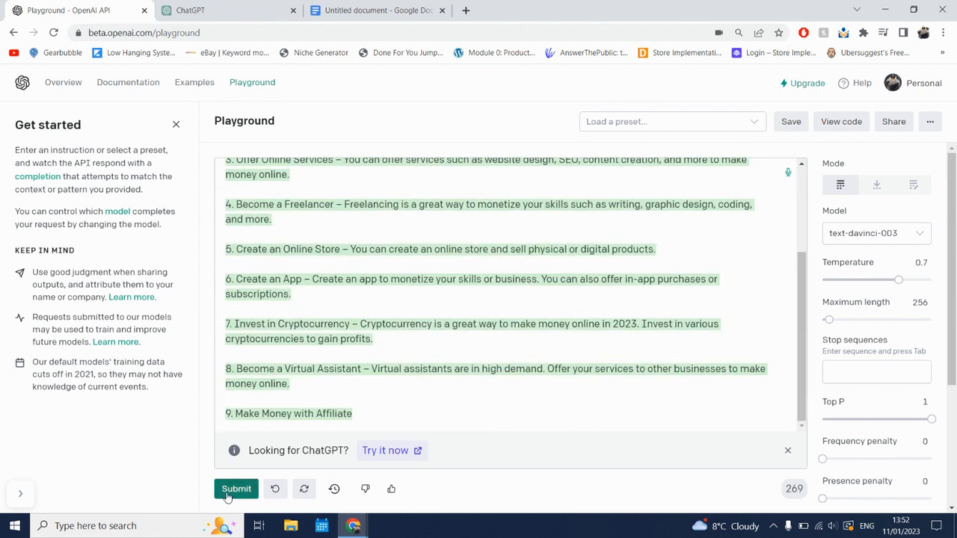
click(236, 489)
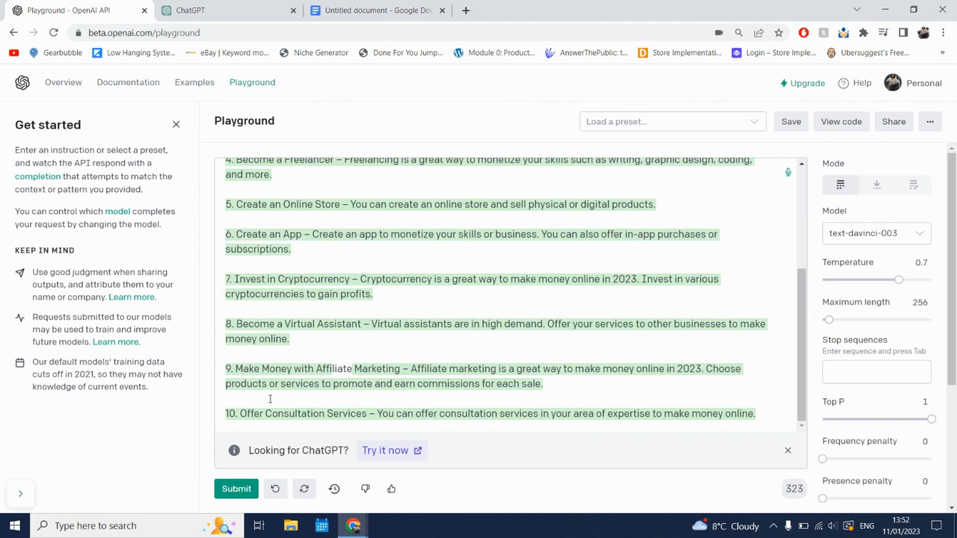
mouse_move(478, 347)
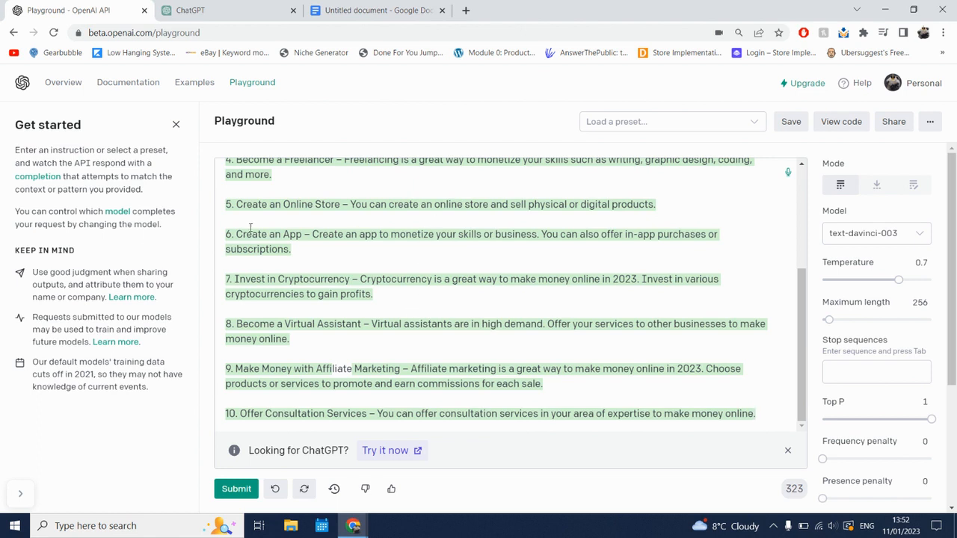
Select 'Create an Online Store' and scroll to the end of the output
drag(264, 204, 339, 204)
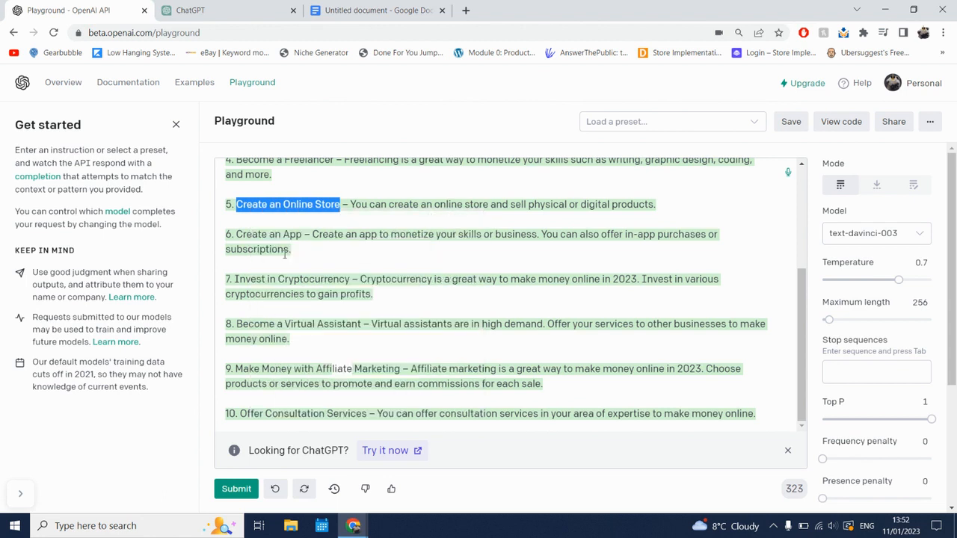
mouse_move(794, 489)
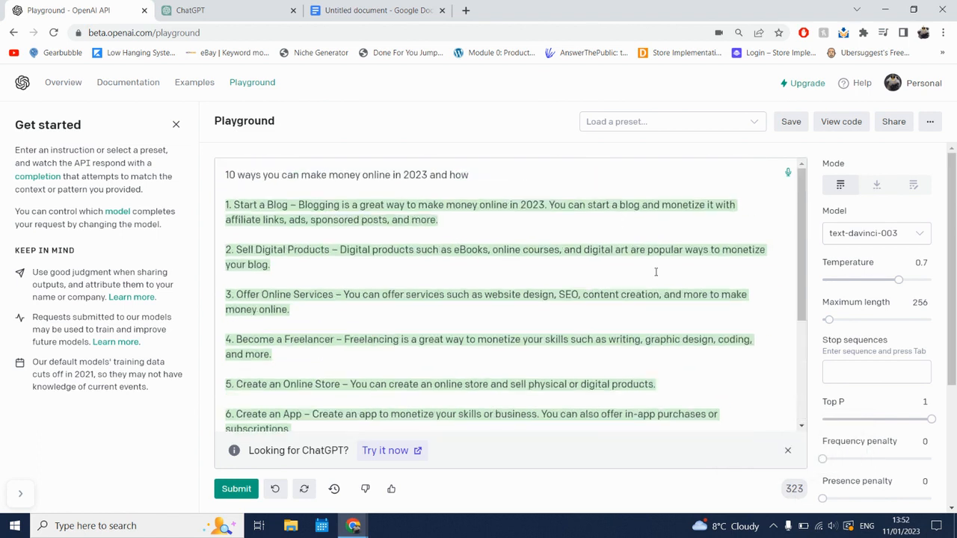
scroll(down, 3)
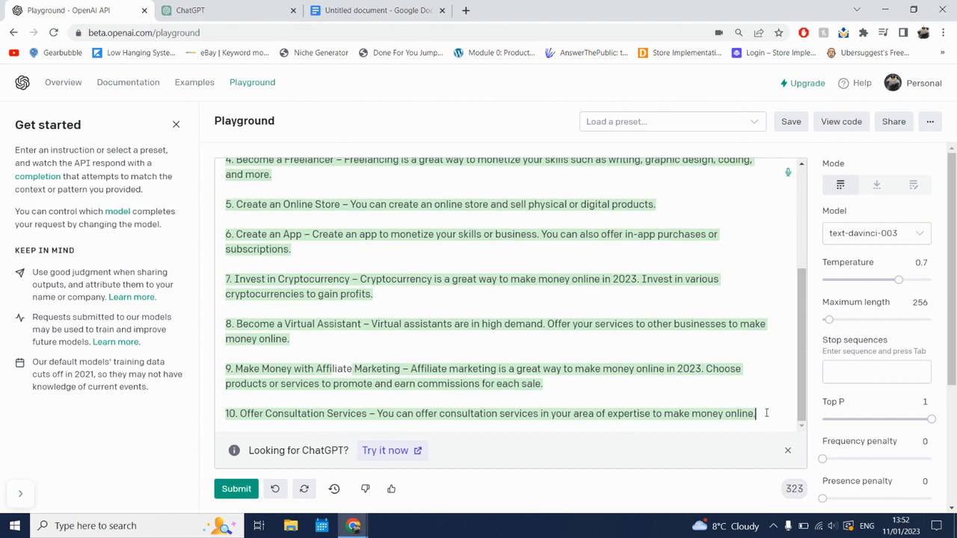
scroll(down, 3)
text(how to create an Online Store)
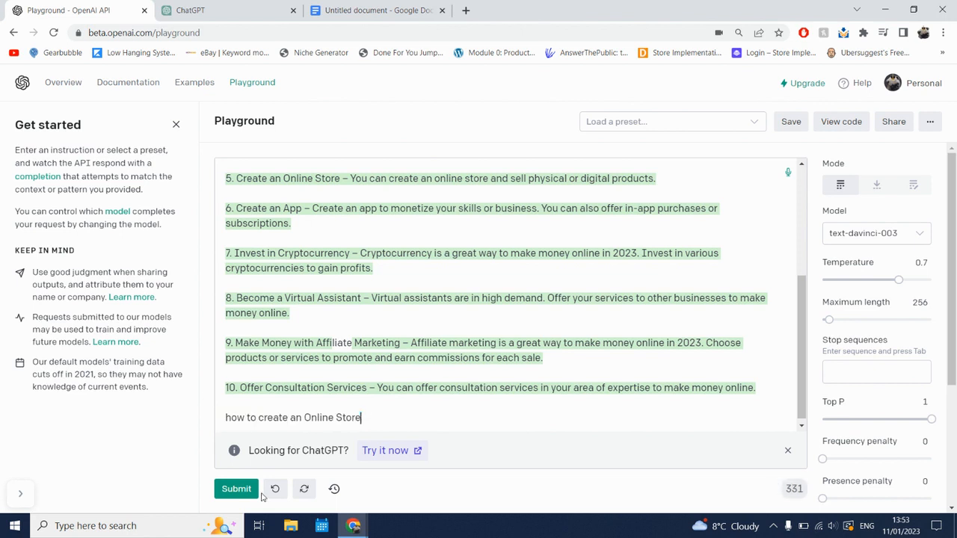
Submit the online-store follow-up and copy the generated blog text toward Google Docs
click(235, 489)
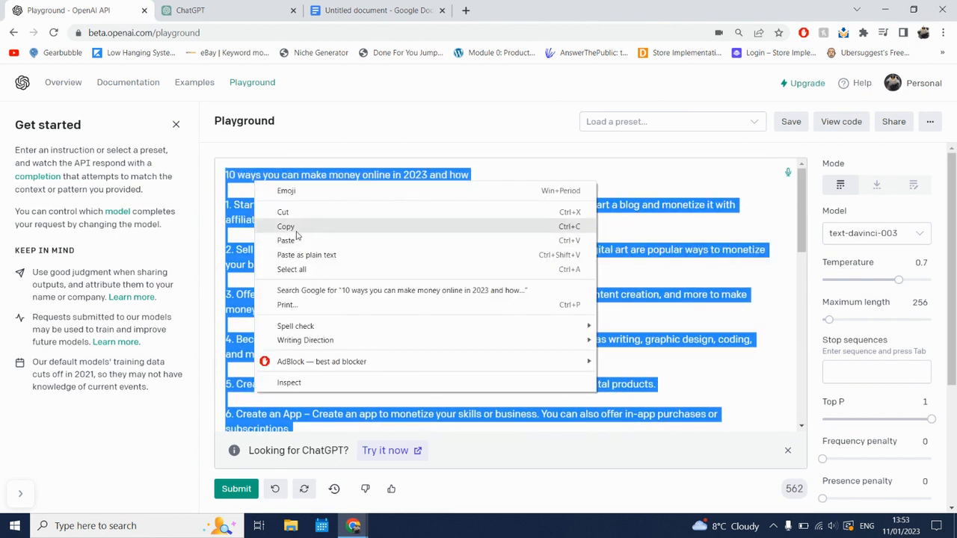
click(378, 10)
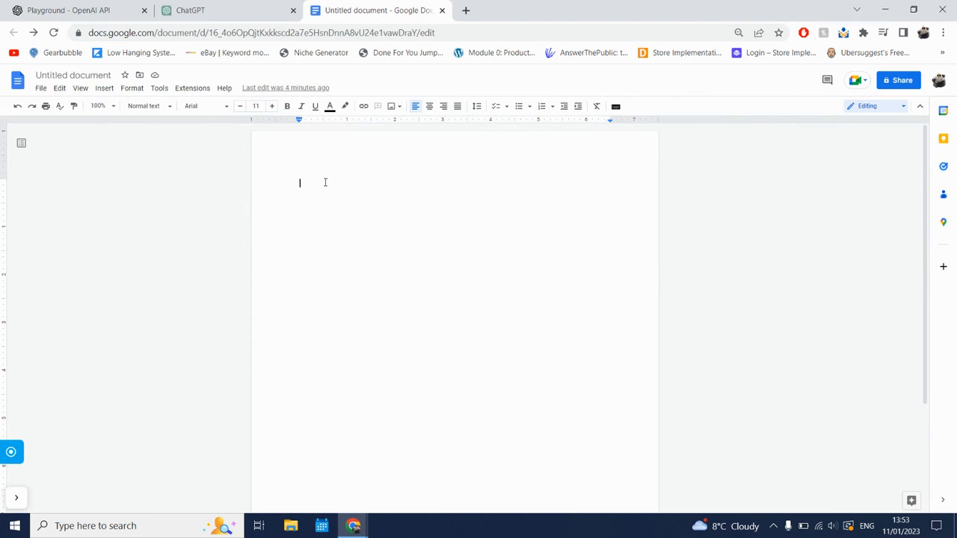